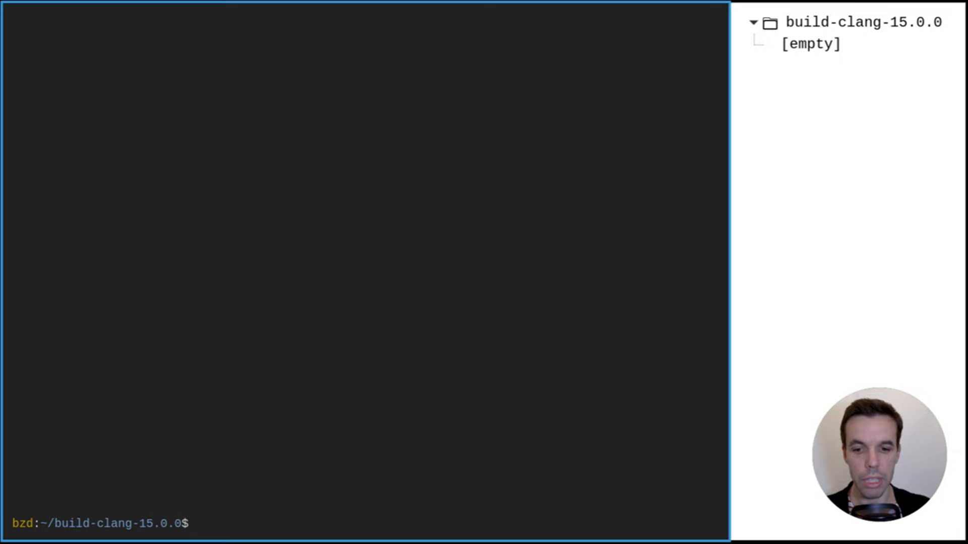
{"action": "mouse_move", "coordinate": [481, 199]}
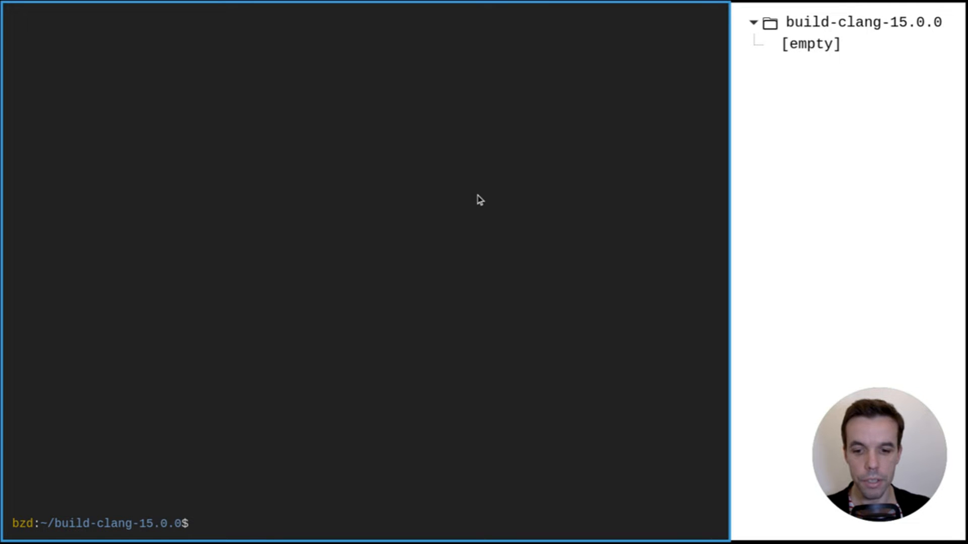
- Download the llvm-project-15.0.0.src.tar.xz release with curl and extract it through tar -xJ
{"action": "type", "text": "curl -L http"}
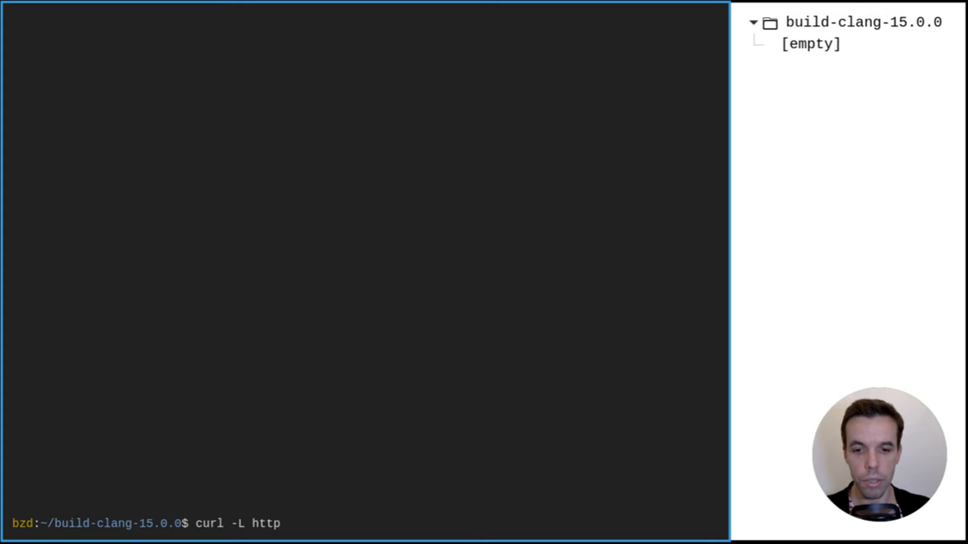
{"action": "type", "text": "s://github.com/llvm/"}
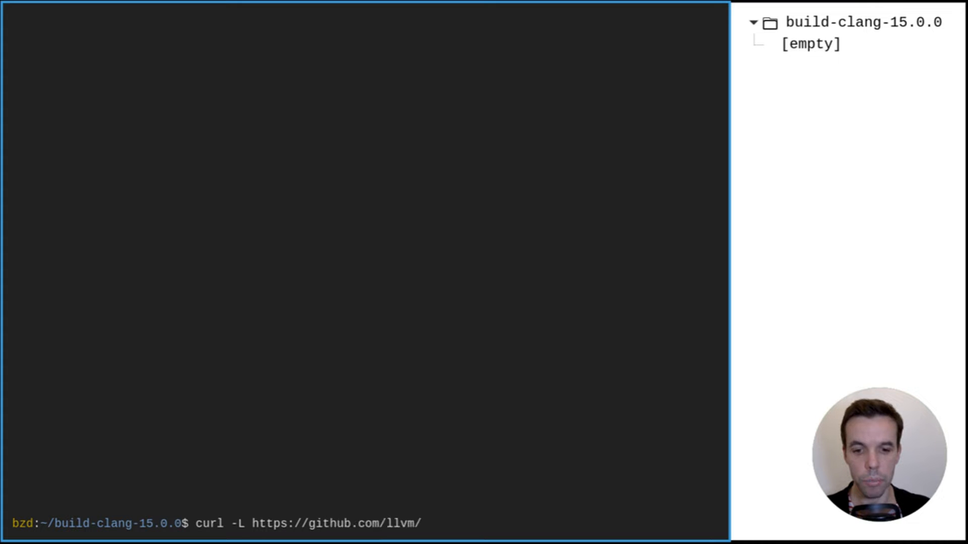
{"action": "type", "text": "llvm-project/rel"}
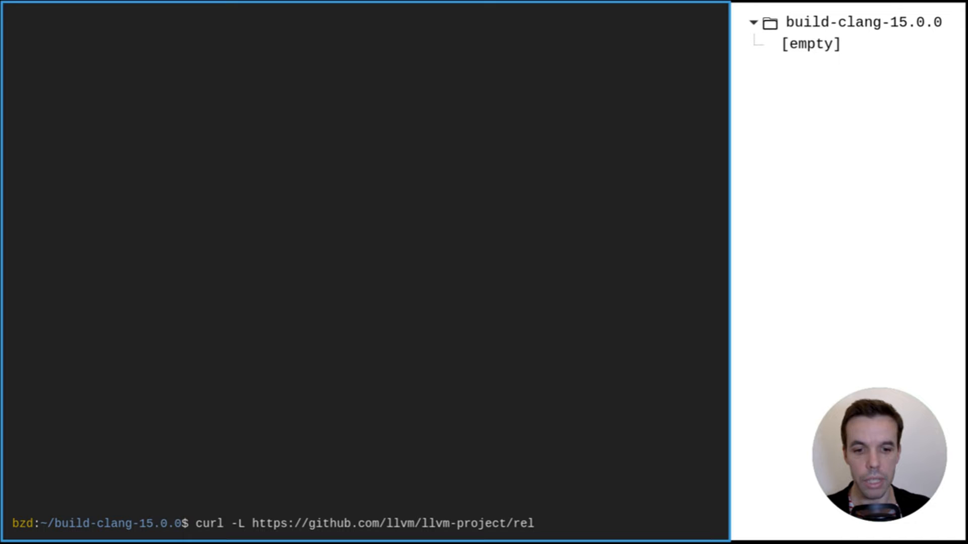
{"action": "type", "text": "eases/download/llv"}
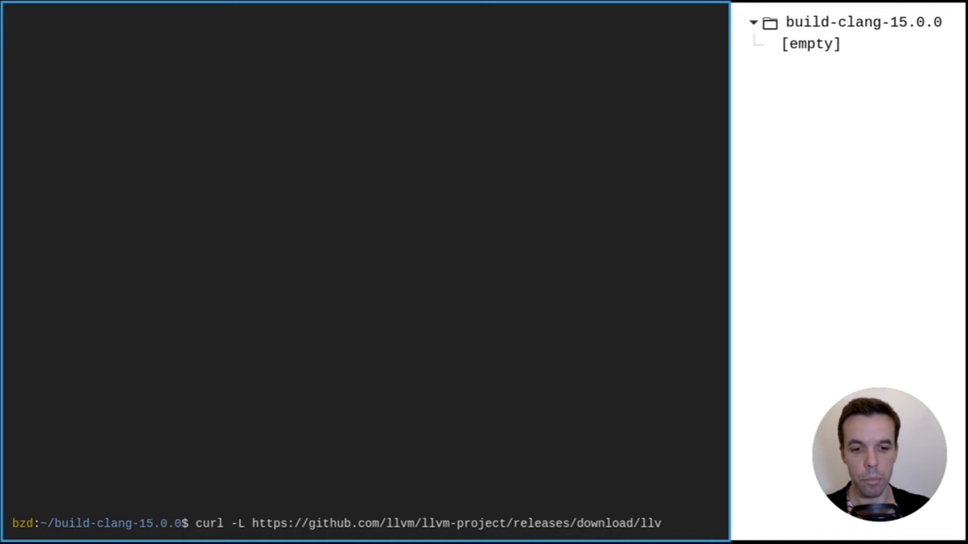
{"action": "type", "text": "org-15.0.0/llvm-"}
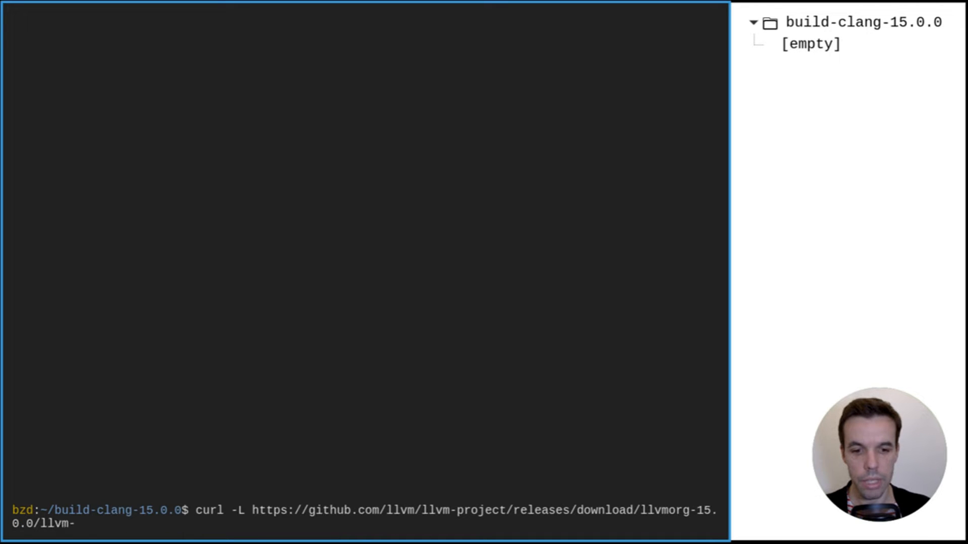
{"action": "type", "text": "project-15.0.0.src.tar.xz | tar -xJ"}
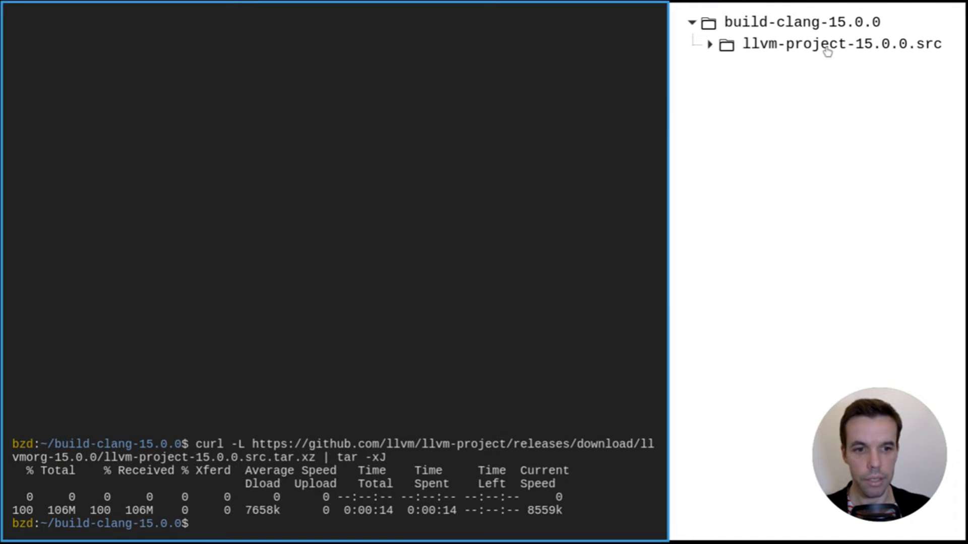
- Expand the unpacked source folder and cd into llvm-project-15.0.0.src using Tab completion
{"action": "left_click", "coordinate": [710, 43]}
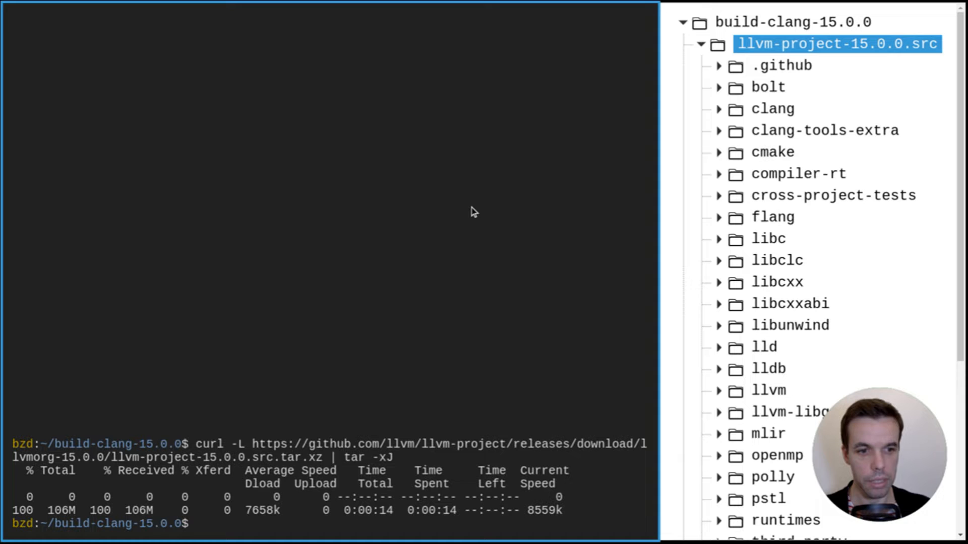
{"action": "type", "text": "cd llv"}
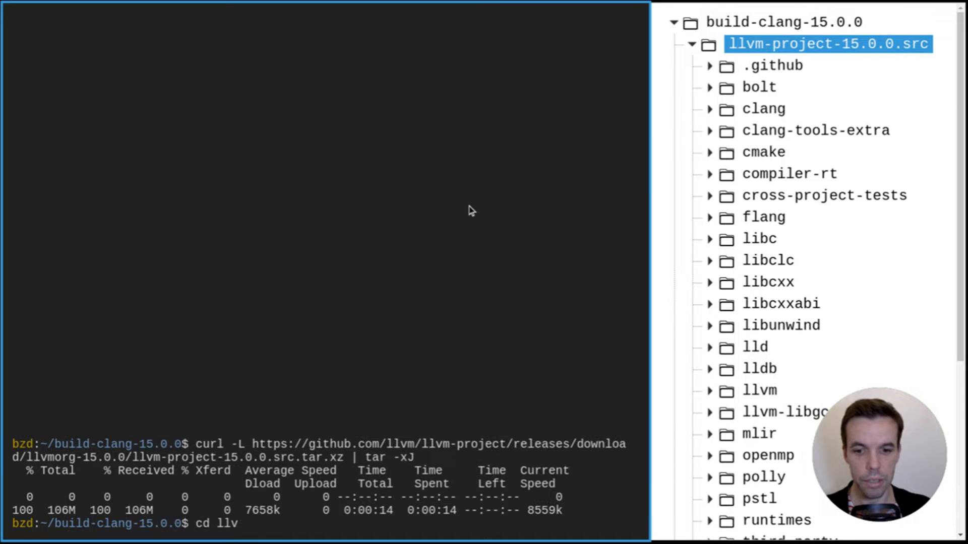
{"action": "key", "text": "Tab"}
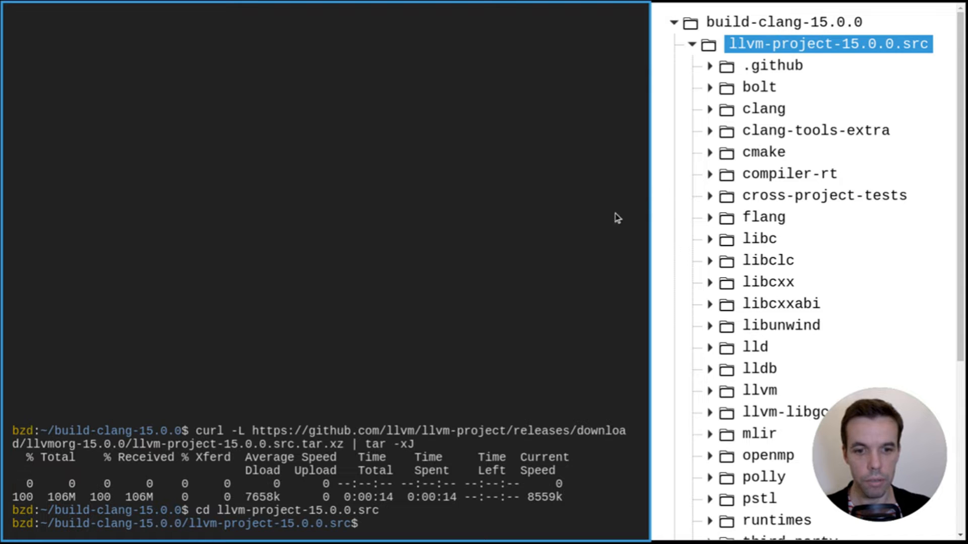
{"action": "mouse_move", "coordinate": [522, 243]}
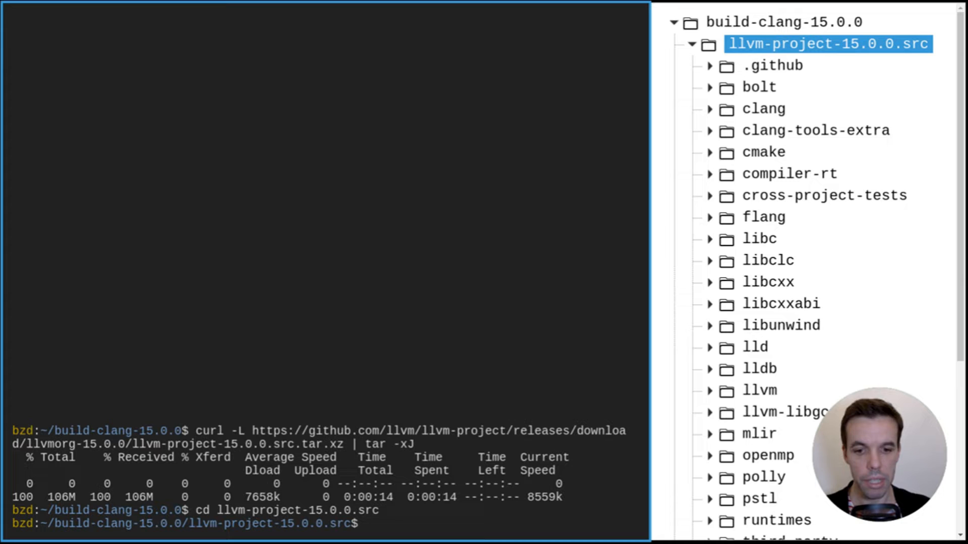
- Type cmake -G "Unix Makefiles" -S llvm -B build at the prompt without running it
{"action": "type", "text": "cmake -G \""}
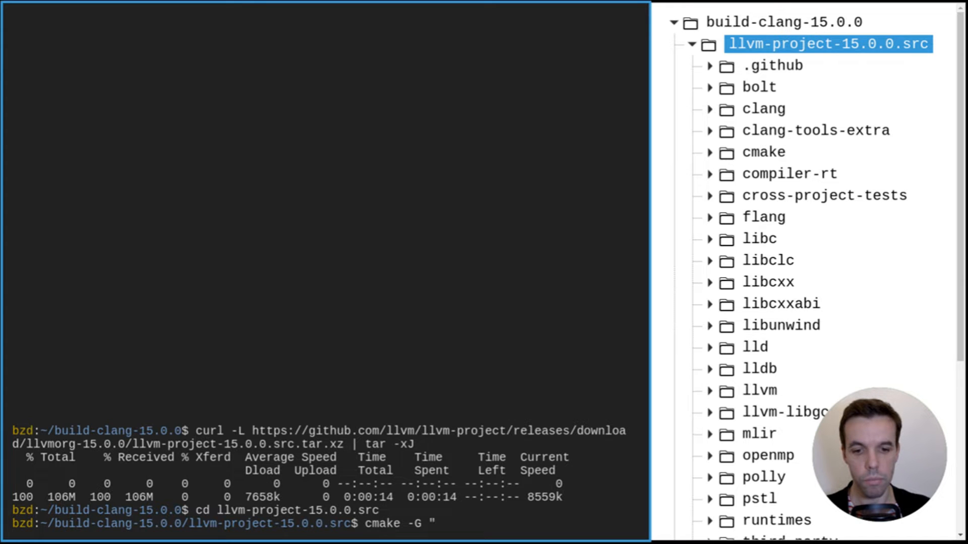
{"action": "type", "text": "Unix Makefiles\""}
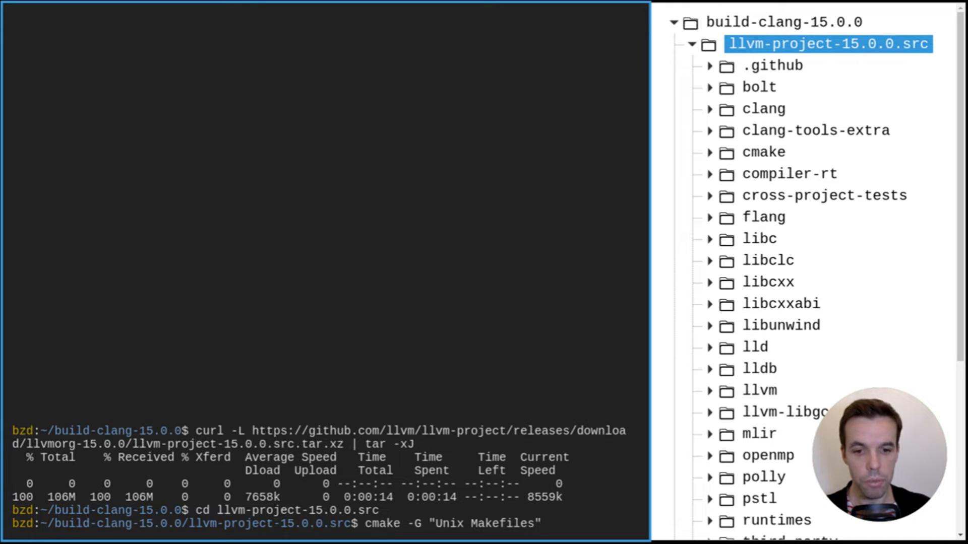
{"action": "type", "text": "-S llvm"}
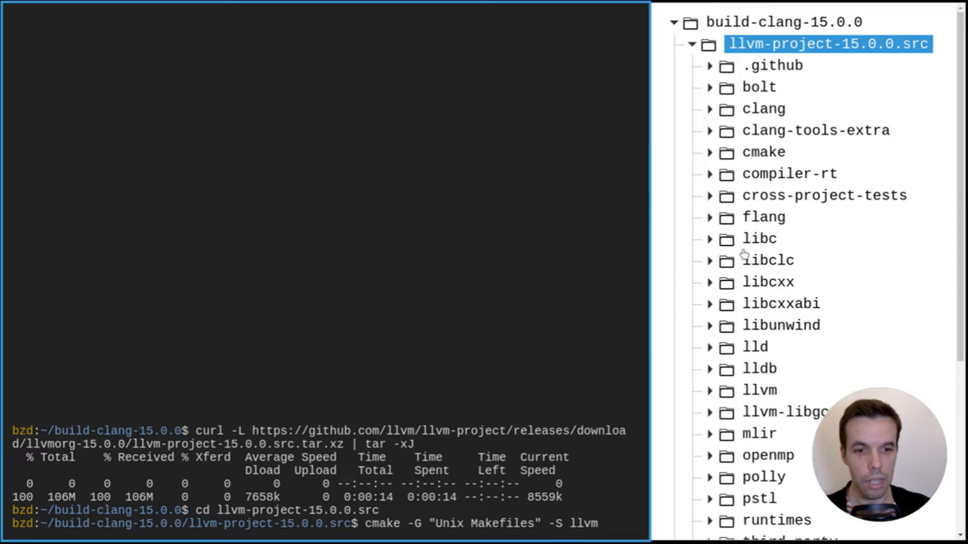
{"action": "left_click", "coordinate": [759, 390]}
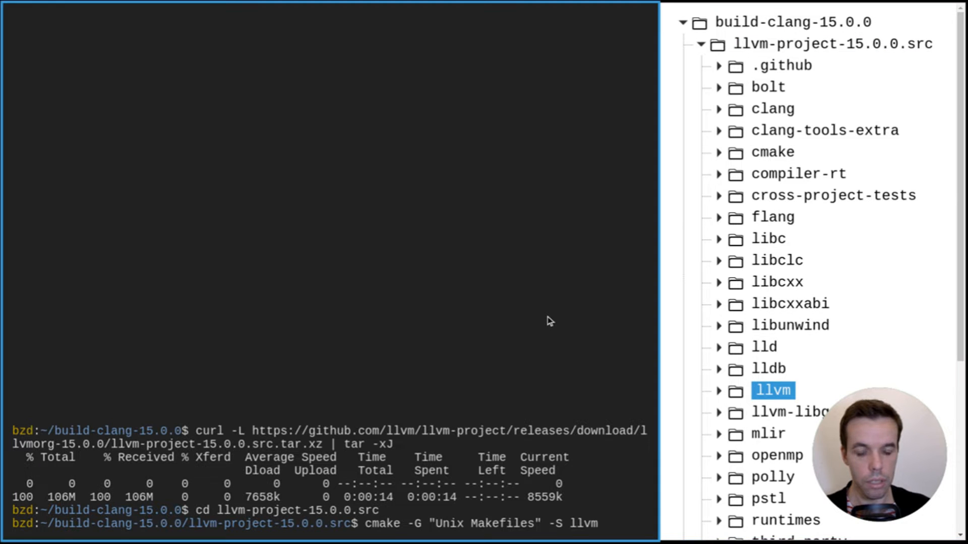
{"action": "type", "text": "-B b"}
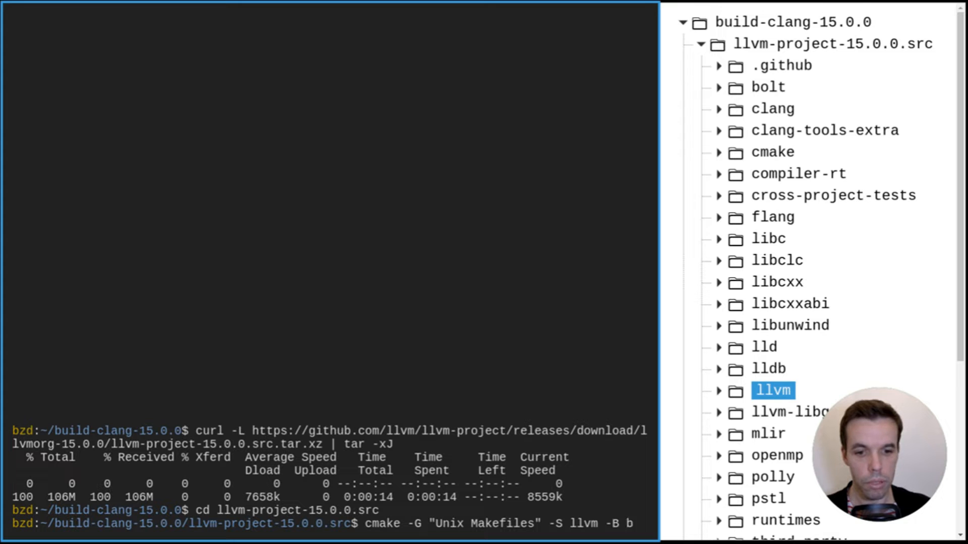
{"action": "type", "text": "uild"}
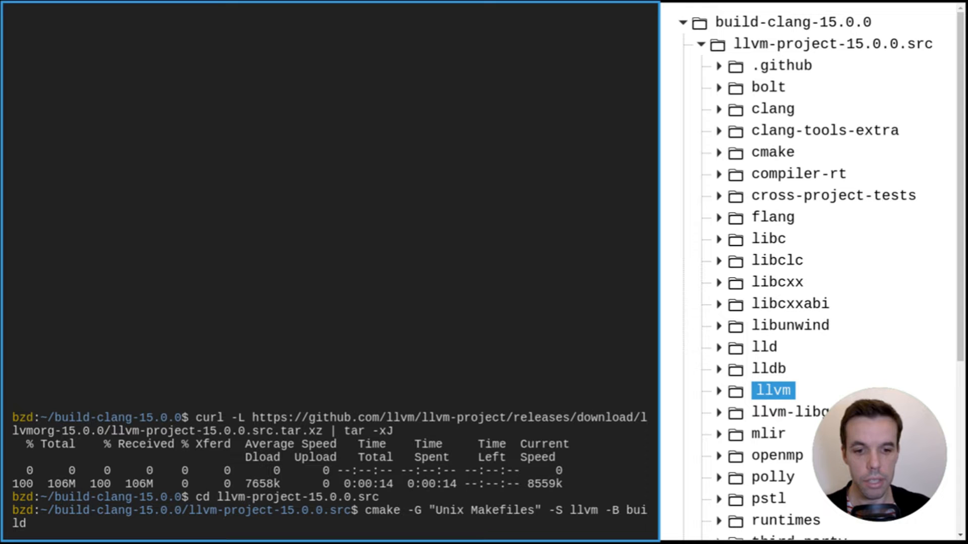
{"action": "mouse_move", "coordinate": [544, 362]}
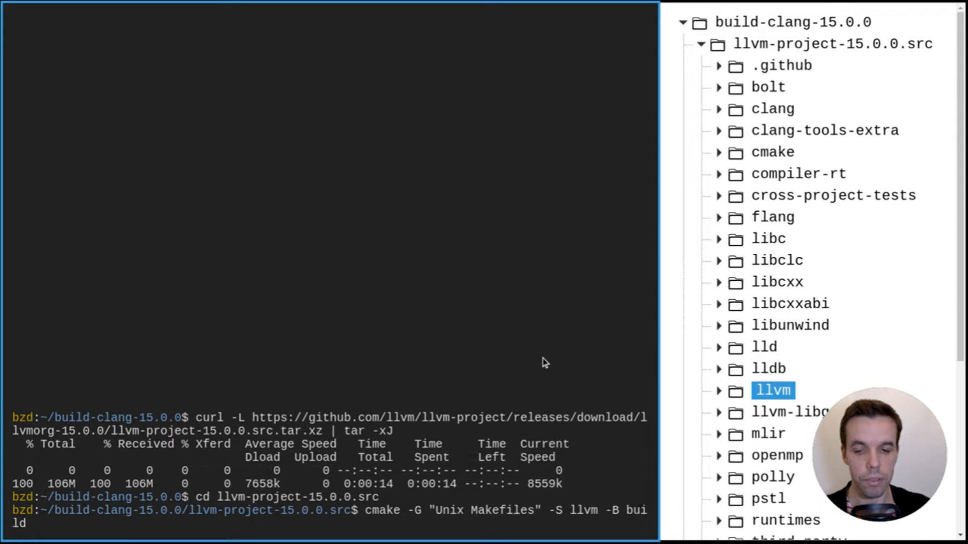
{"action": "mouse_move", "coordinate": [544, 336]}
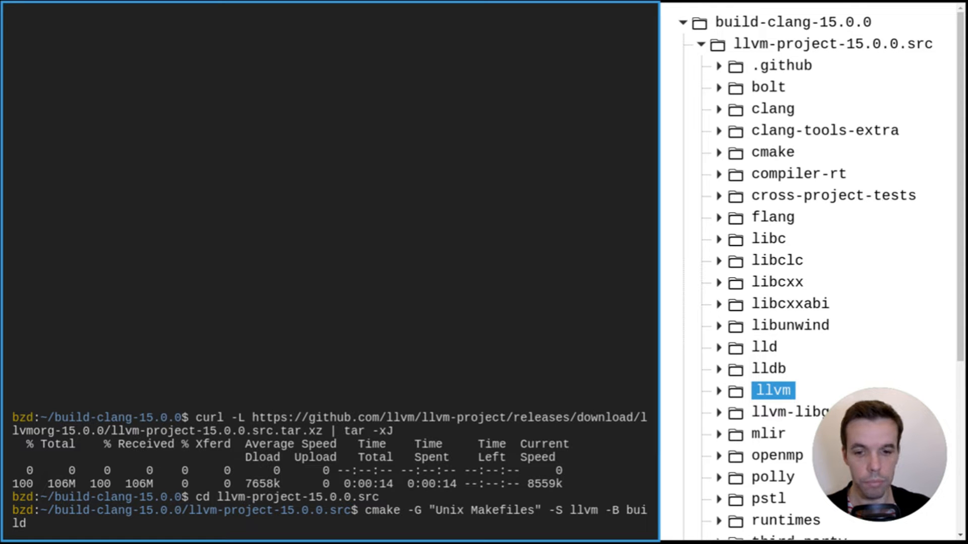
- Add install prefix $(pwd)/../llvm-project-15.0.0 and build type Release to the cmake command
{"action": "type", "text": "-DCMAKE_INSTALL_PREFIX=\"$(p"}
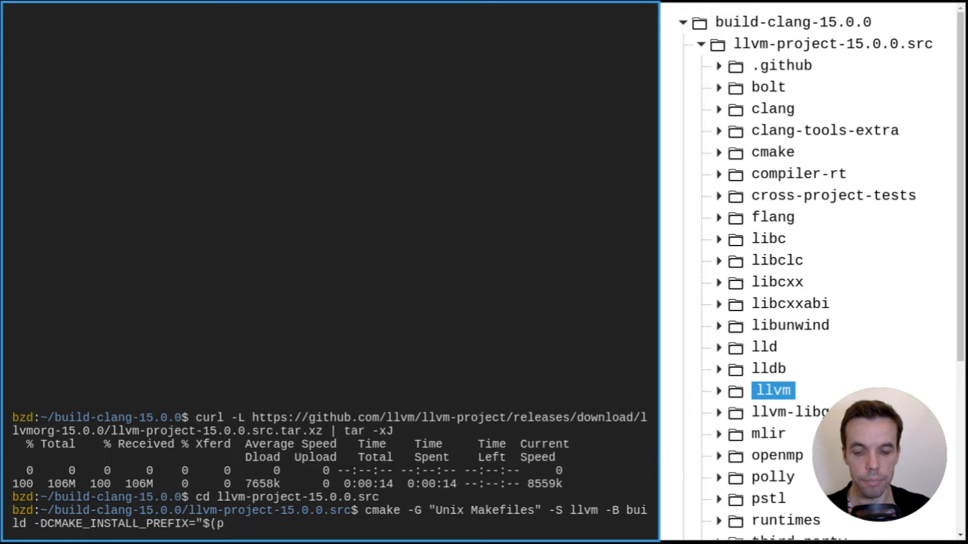
{"action": "type", "text": "wd)/../llvm-project"}
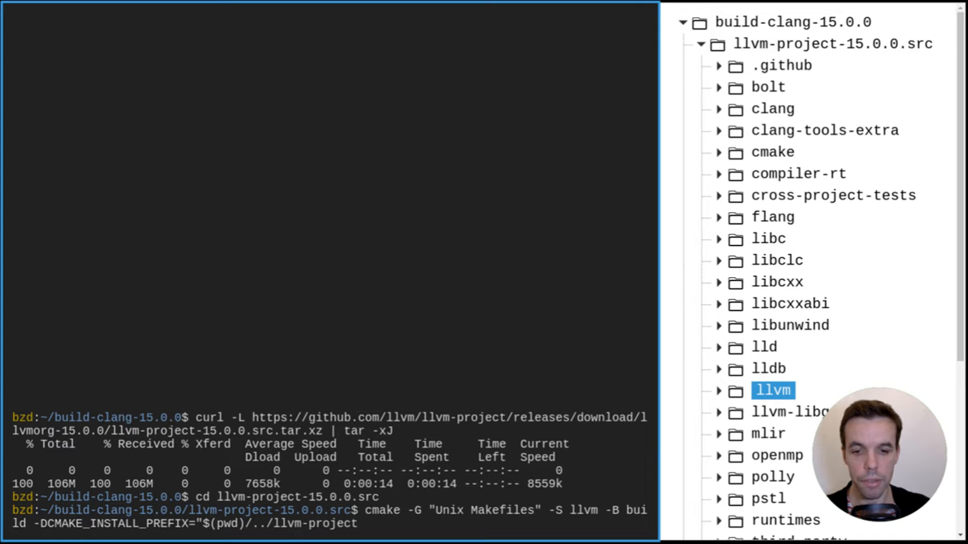
{"action": "type", "text": "-15.0.0\""}
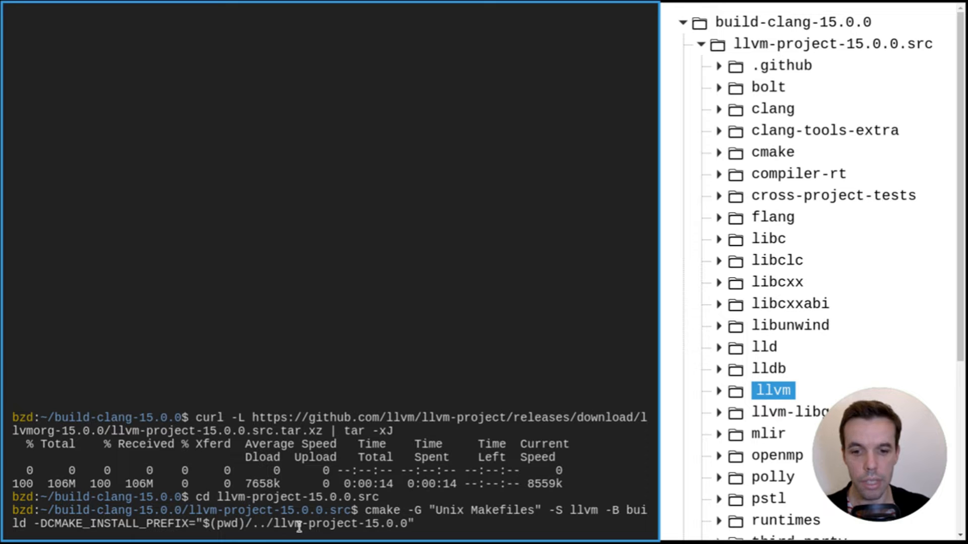
{"action": "mouse_move", "coordinate": [338, 524]}
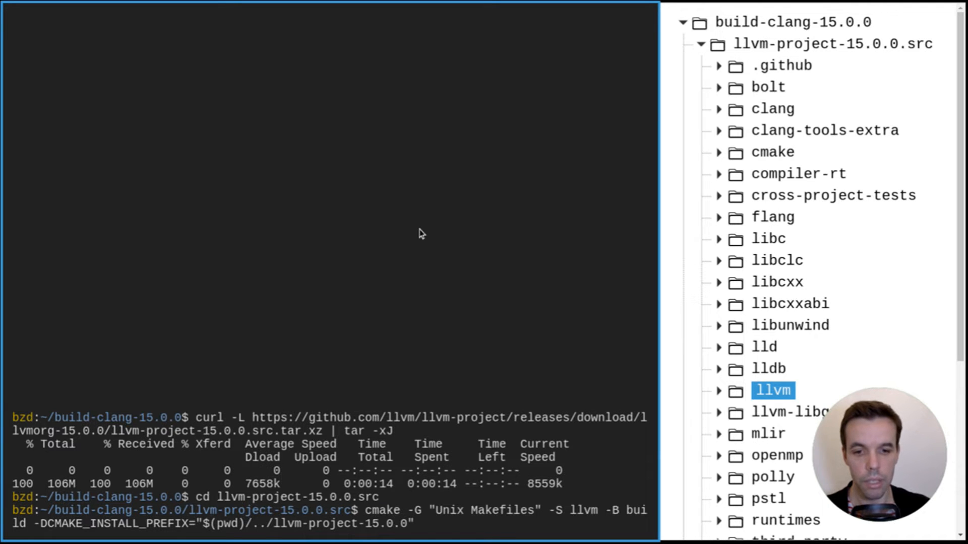
{"action": "type", "text": "-DCMAKE_BUILD_TYP"}
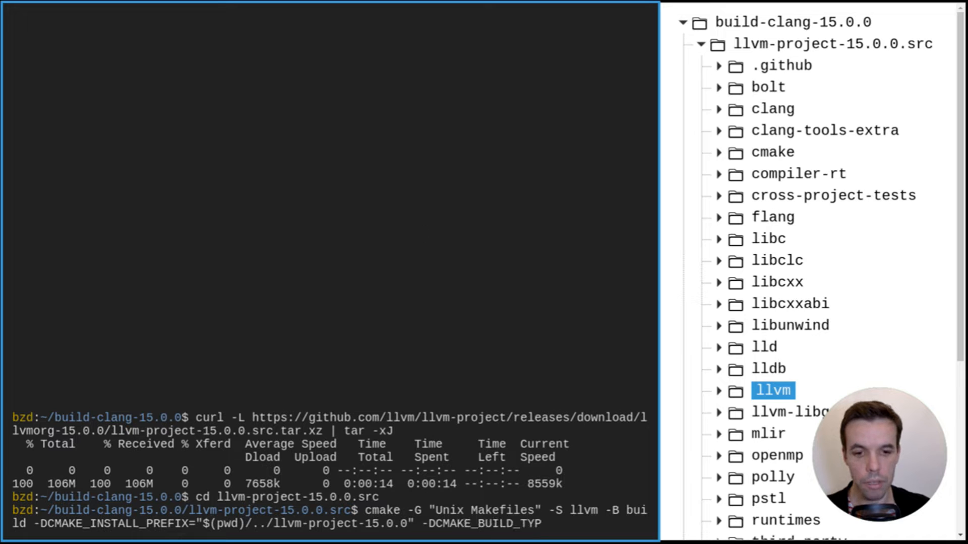
{"action": "type", "text": "E=\"Release\" -DLLVM_ENABLE_PROJECTS=\"clang;"}
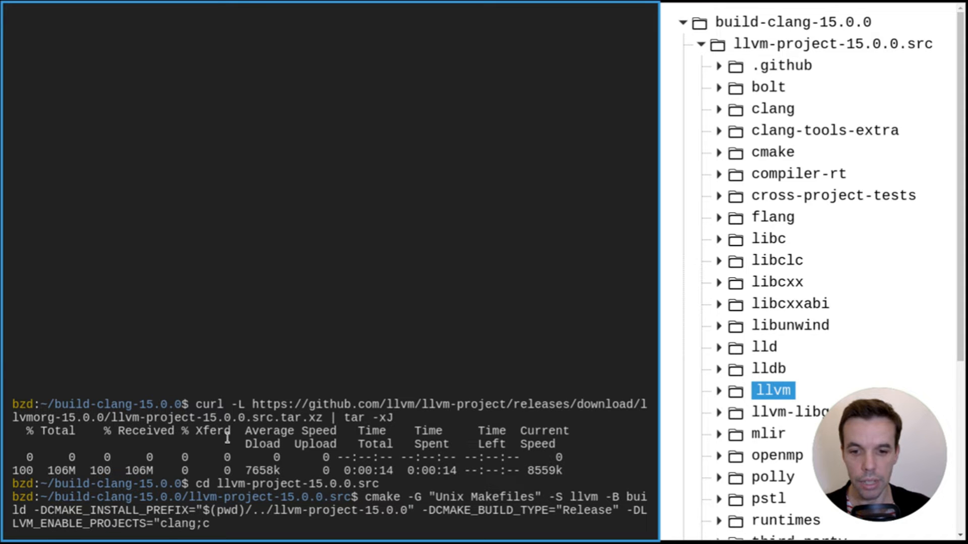
- Set LLVM_ENABLE_PROJECTS to "clang;clang-tools-extra;lld" in the cmake command
{"action": "type", "text": "clang-tools-extra;lld\""}
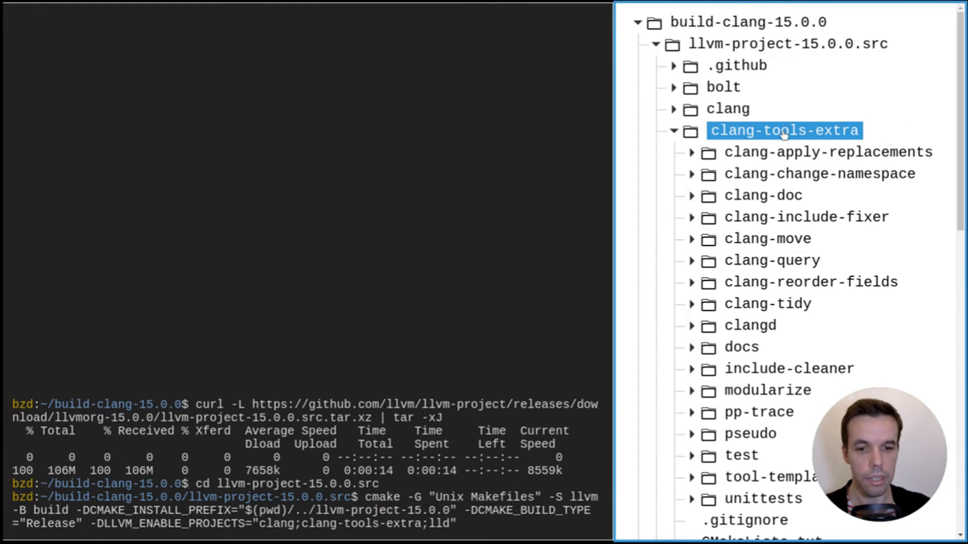
{"action": "left_click", "coordinate": [675, 130]}
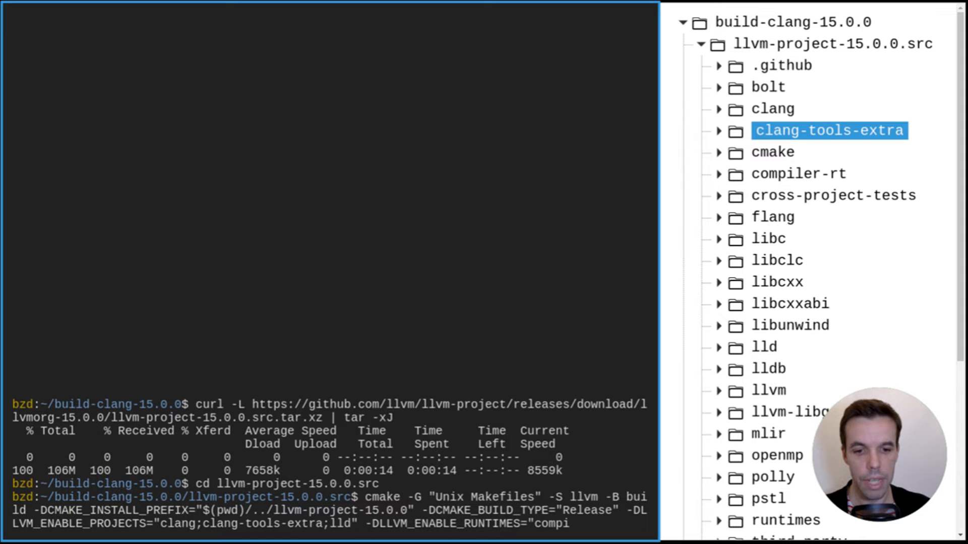
- Add runtimes compiler-rt;libcxx;libcxxabi;libunwind, X86 target and static C++ stdlib, then run cmake
{"action": "type", "text": "compiler-rt;libcxx;"}
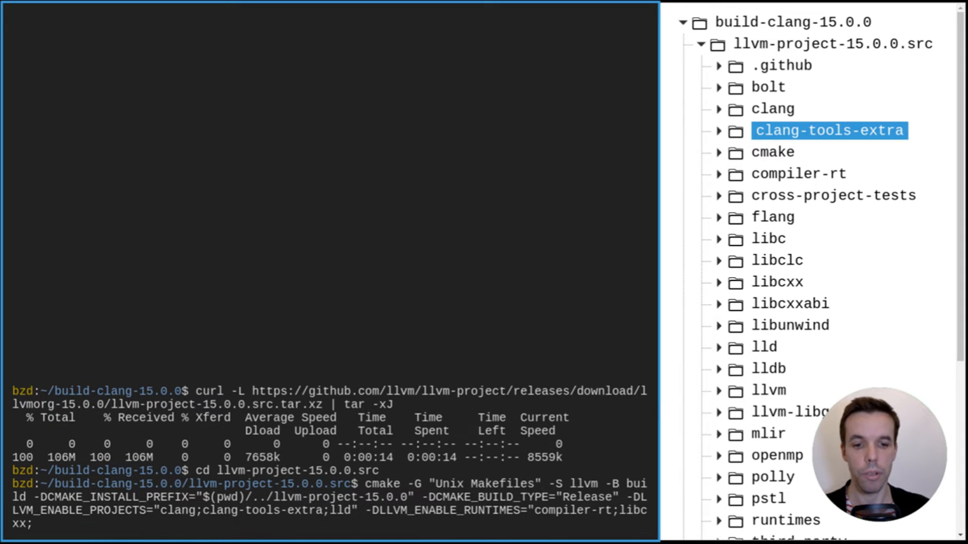
{"action": "type", "text": "libcxxabi;libunw"}
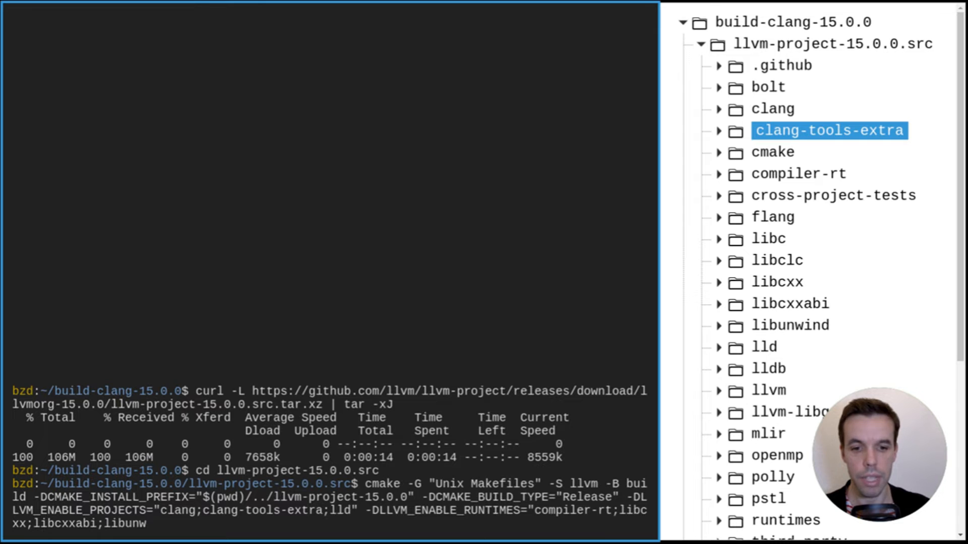
{"action": "type", "text": "\""}
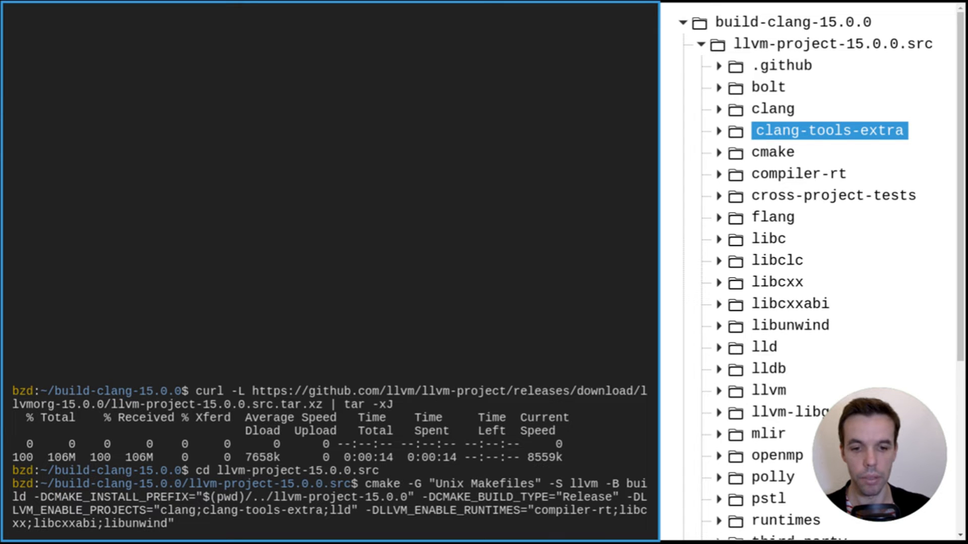
{"action": "mouse_move", "coordinate": [568, 473]}
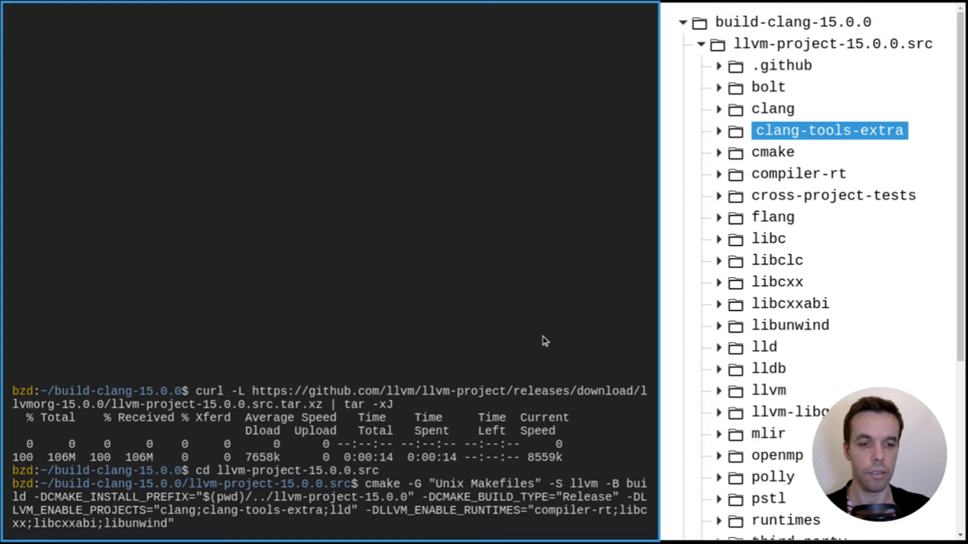
{"action": "mouse_move", "coordinate": [537, 281]}
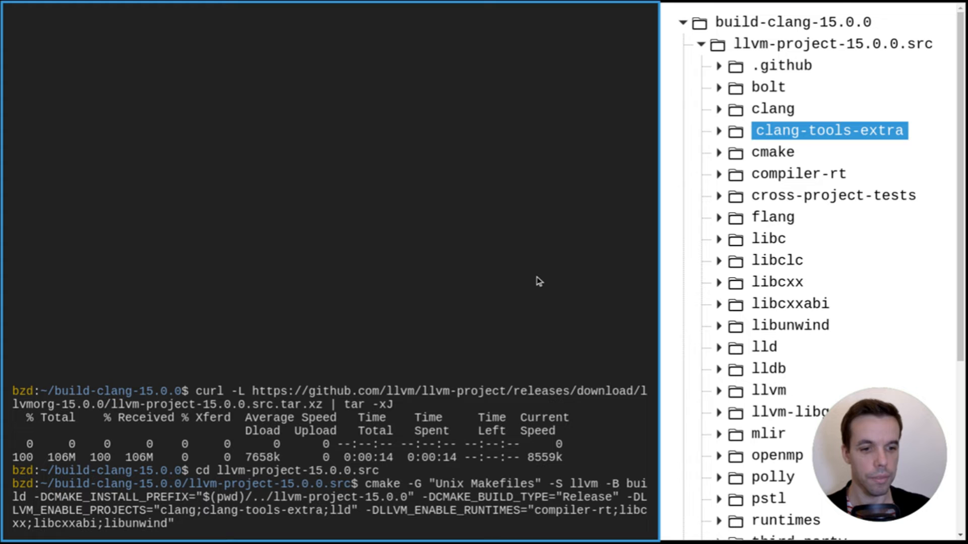
{"action": "type", "text": "-DLLVM_TARGETS_TO_BUIL"}
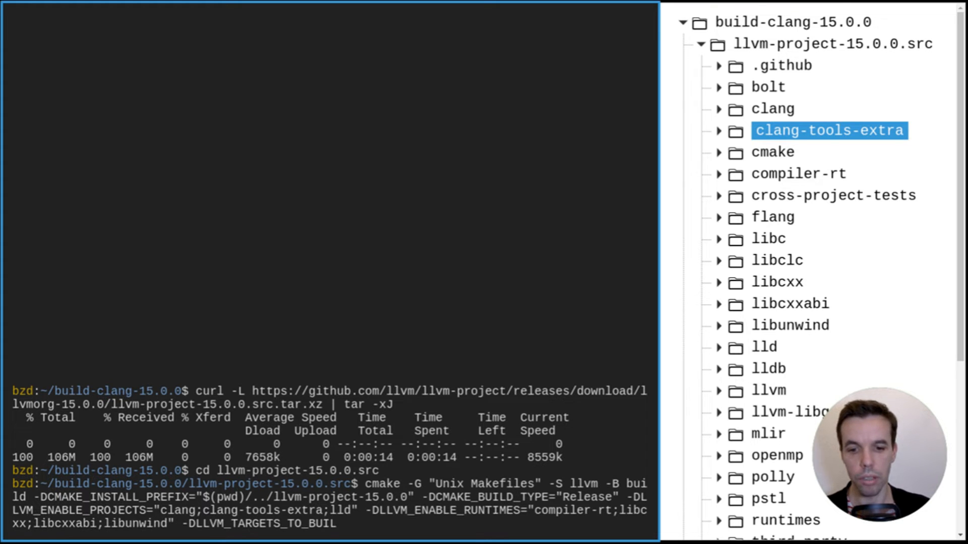
{"action": "type", "text": "X86\""}
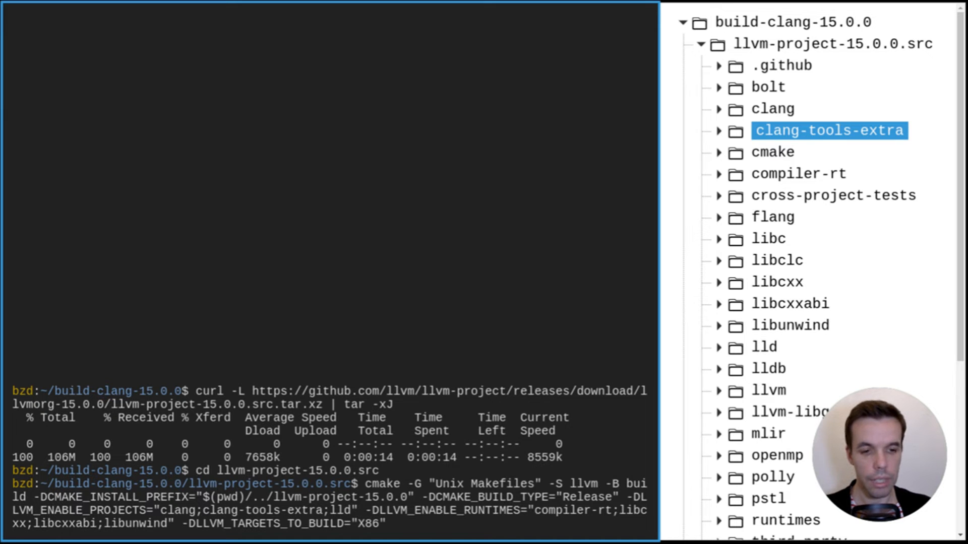
{"action": "mouse_move", "coordinate": [492, 243]}
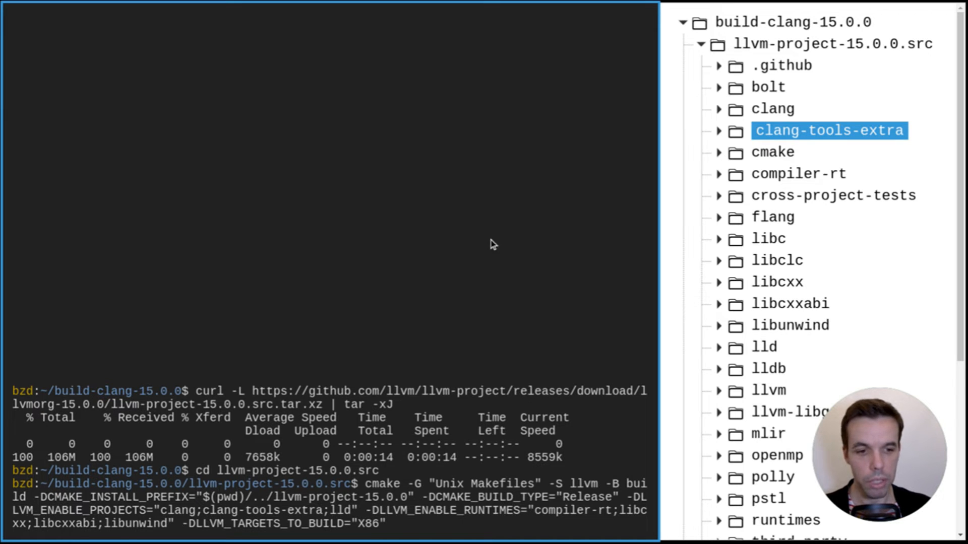
{"action": "type", "text": "-DLLVM_STATIC_LINK_CXX_STDLIB=On"}
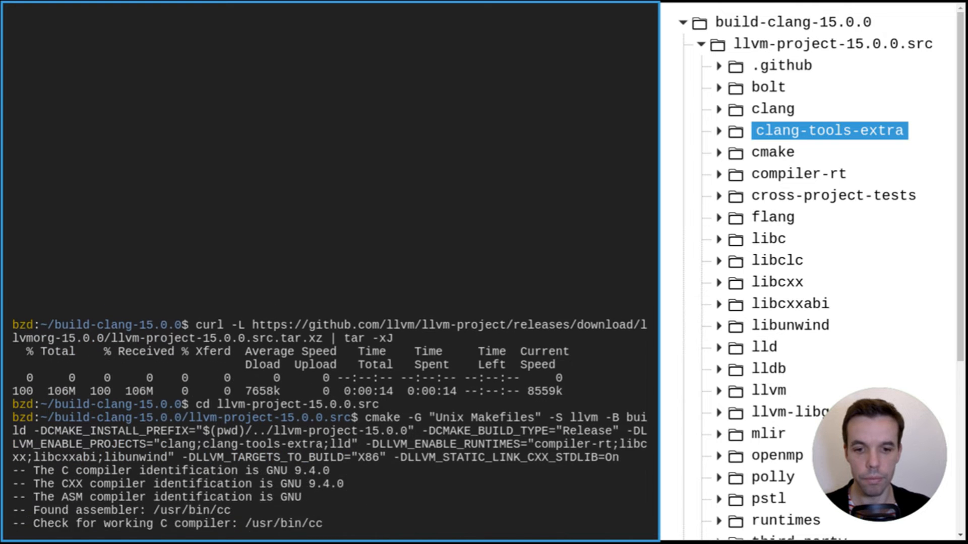
- Scroll through the cmake output until 'Build files have been written to …/build' appears
{"action": "scroll", "scroll_direction": "down", "scroll_amount": 3}
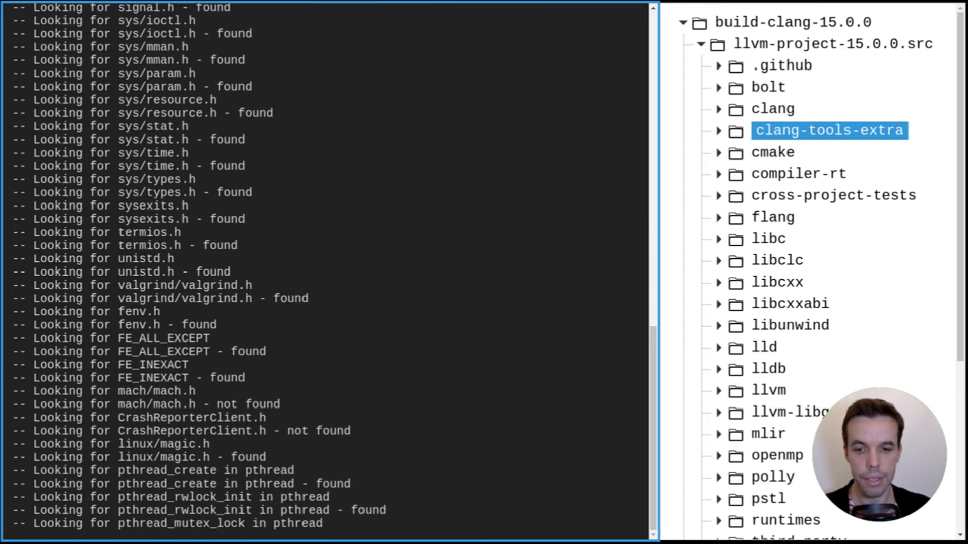
{"action": "scroll", "scroll_direction": "down", "scroll_amount": 3}
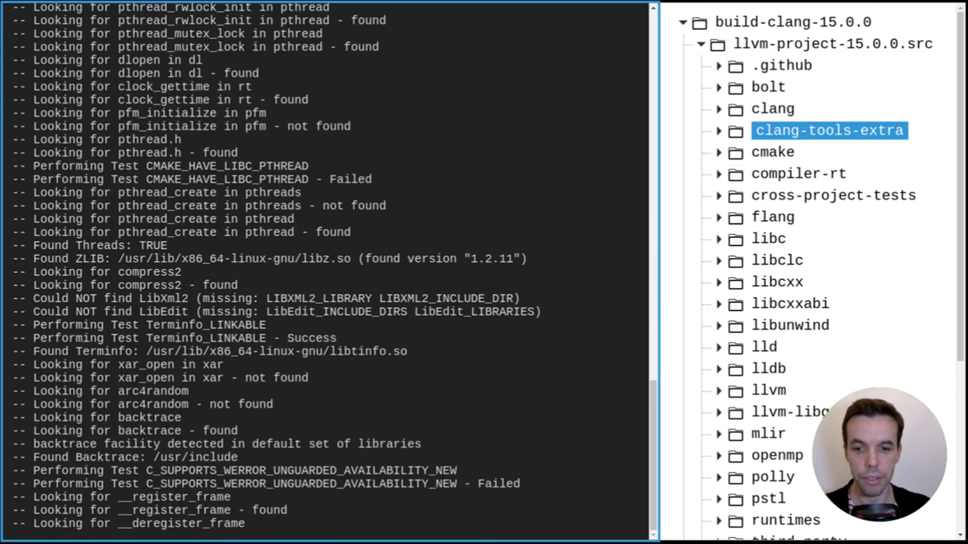
{"action": "scroll", "scroll_direction": "down", "scroll_amount": 3}
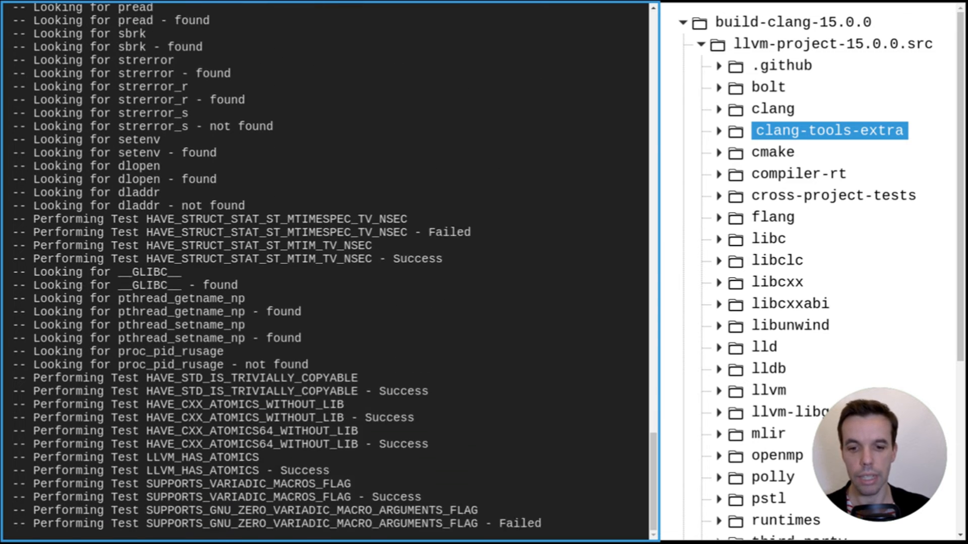
{"action": "scroll", "scroll_direction": "down", "scroll_amount": 3}
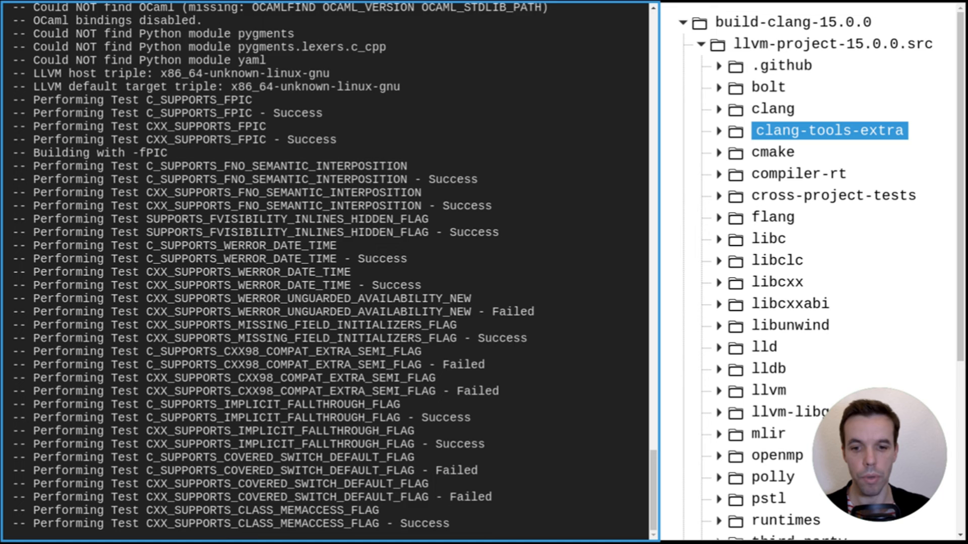
{"action": "scroll", "scroll_direction": "down", "scroll_amount": 3}
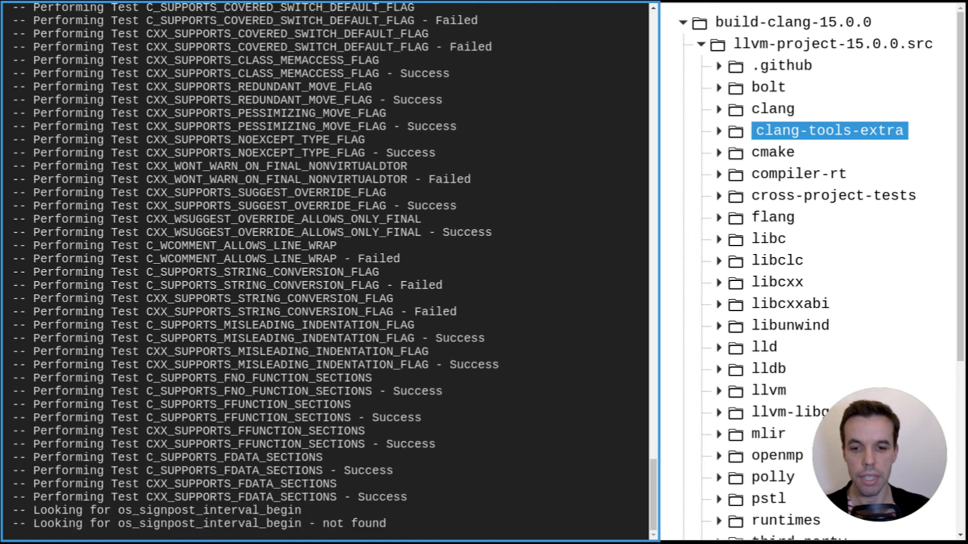
{"action": "scroll", "scroll_direction": "down", "scroll_amount": 3}
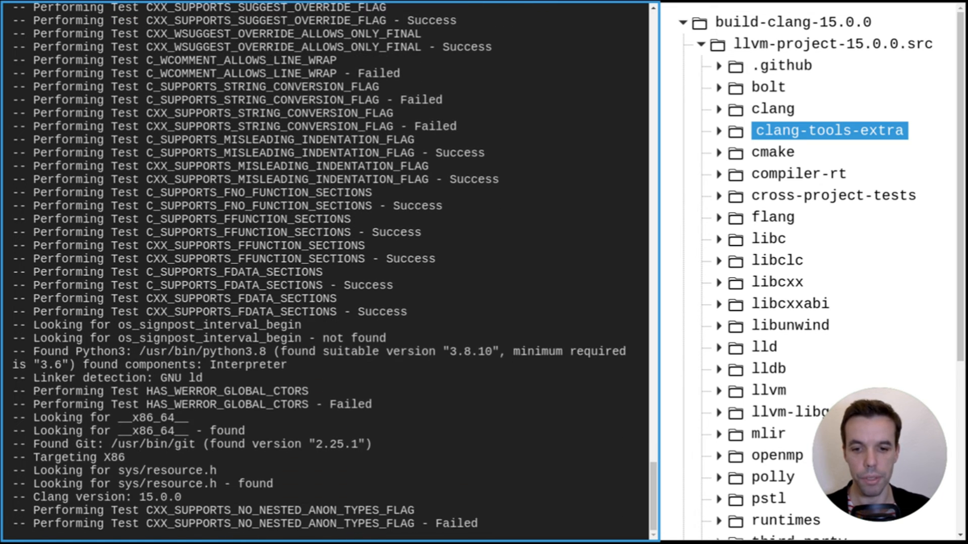
{"action": "scroll", "scroll_direction": "down", "scroll_amount": 3}
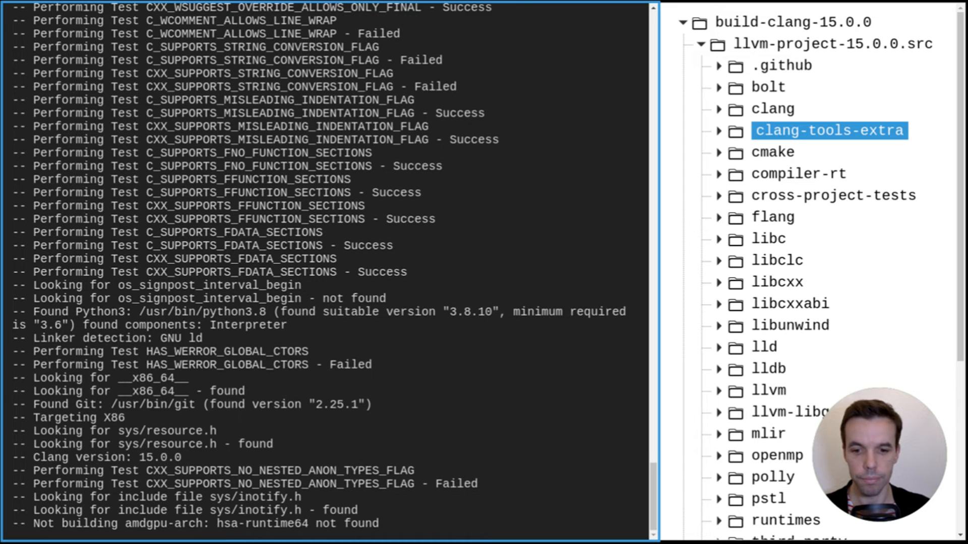
{"action": "scroll", "scroll_direction": "down", "scroll_amount": 3}
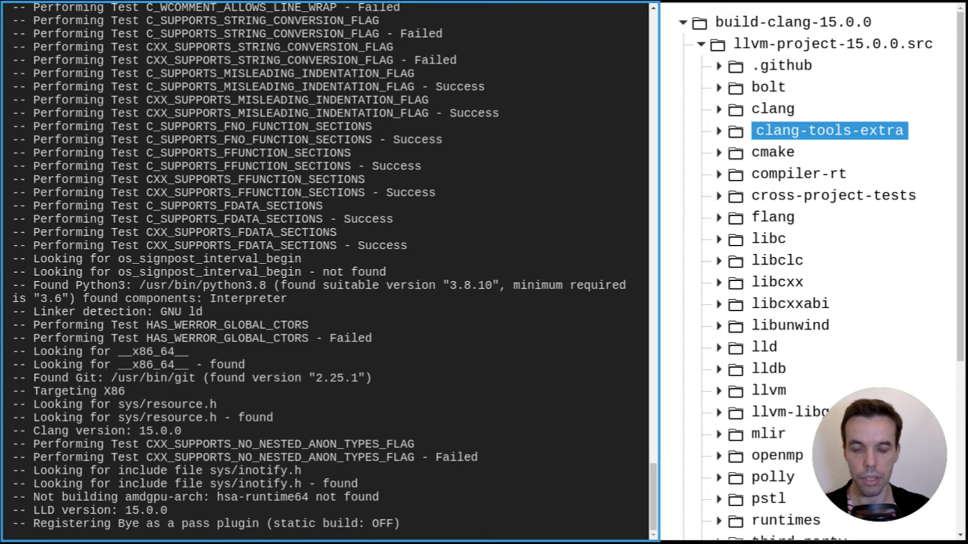
{"action": "scroll", "scroll_direction": "down", "scroll_amount": 3}
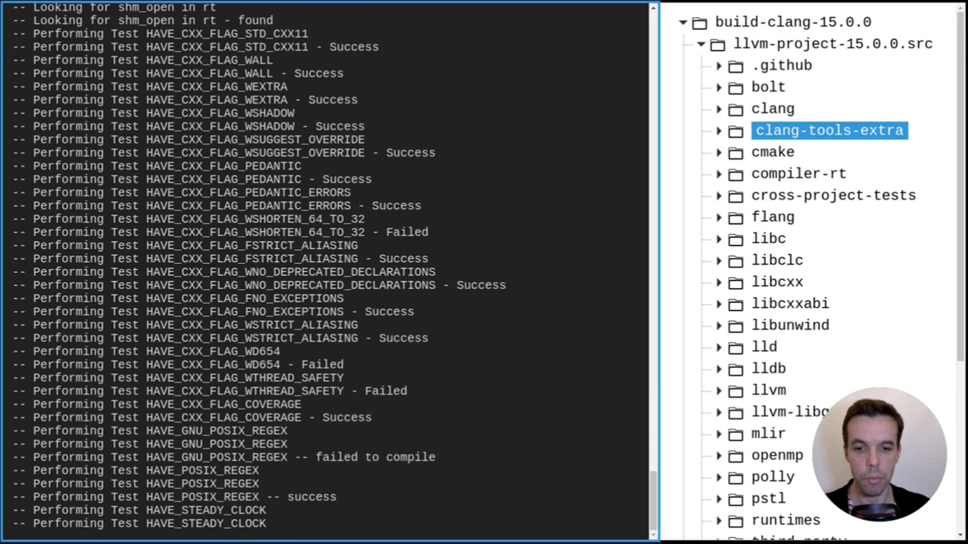
{"action": "scroll", "scroll_direction": "down", "scroll_amount": 3}
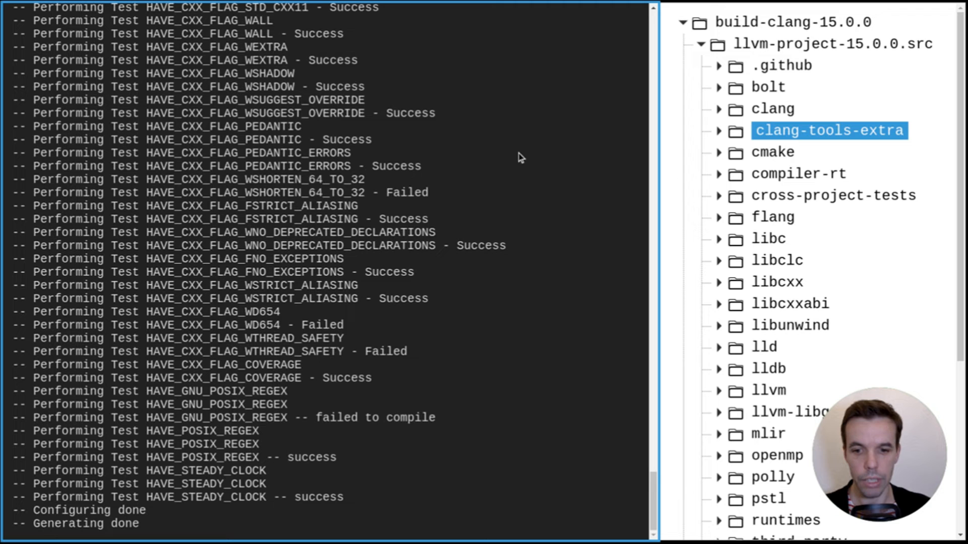
{"action": "scroll", "scroll_direction": "down", "scroll_amount": 3}
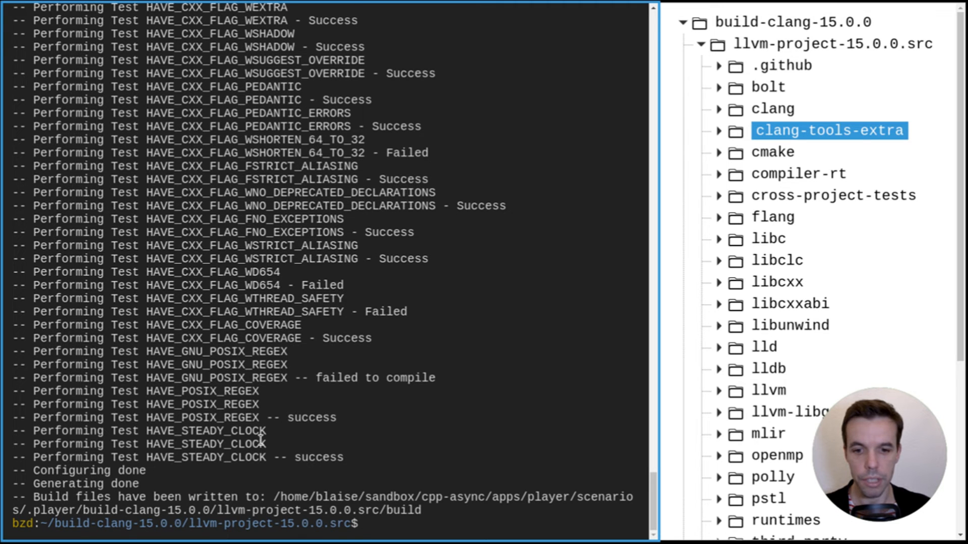
- Refresh the source tree and browse the build folder's CMakeCache.txt, compile_commands.json and Makefile
{"action": "left_click", "coordinate": [701, 43]}
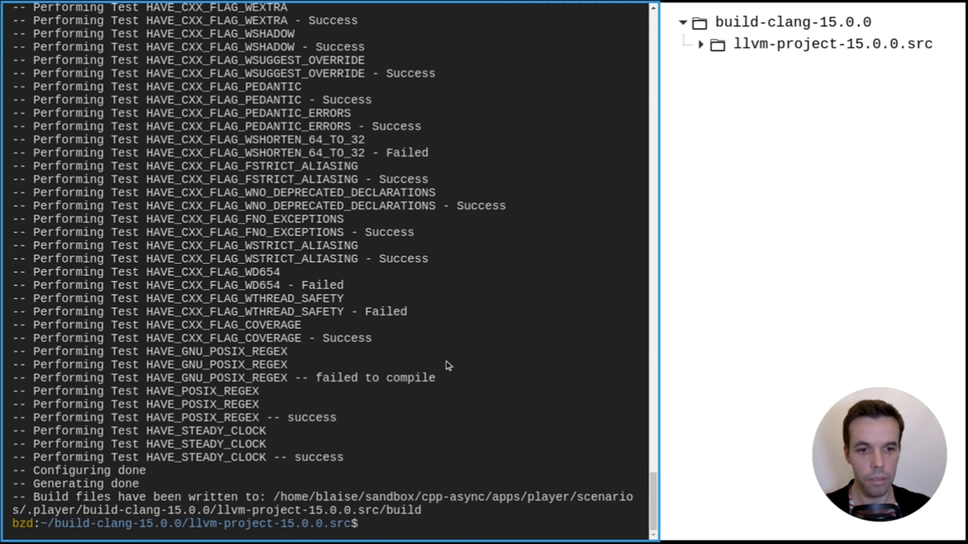
{"action": "left_click", "coordinate": [701, 44]}
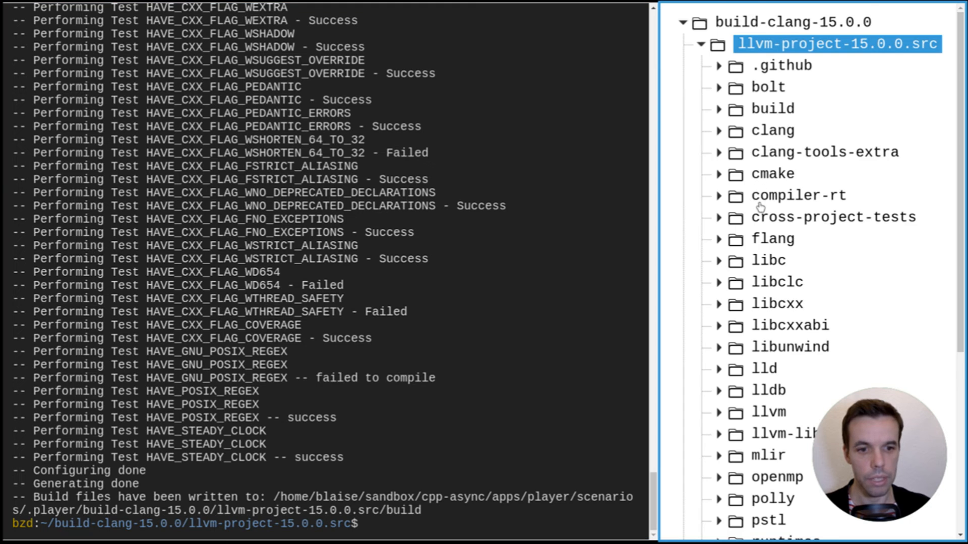
{"action": "left_click", "coordinate": [770, 109]}
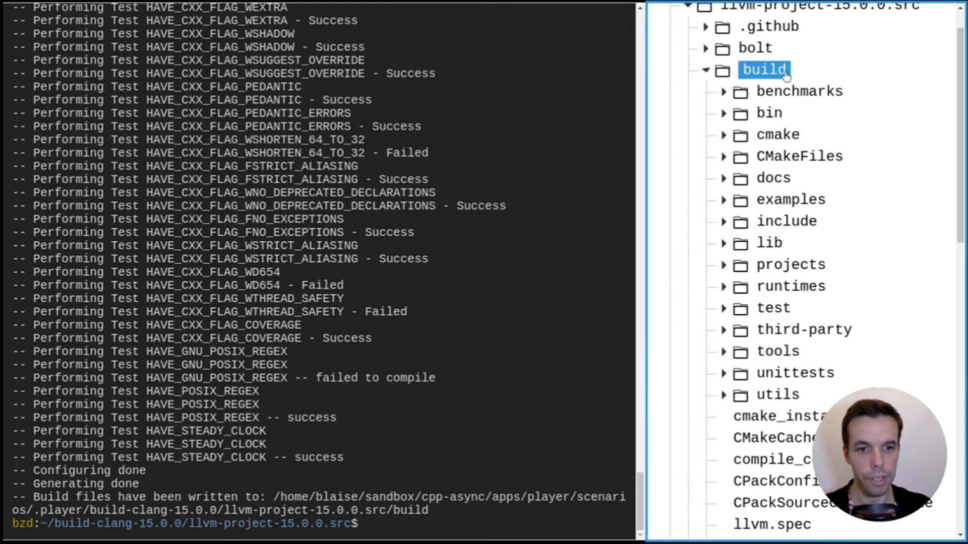
{"action": "scroll", "scroll_direction": "down", "scroll_amount": 3}
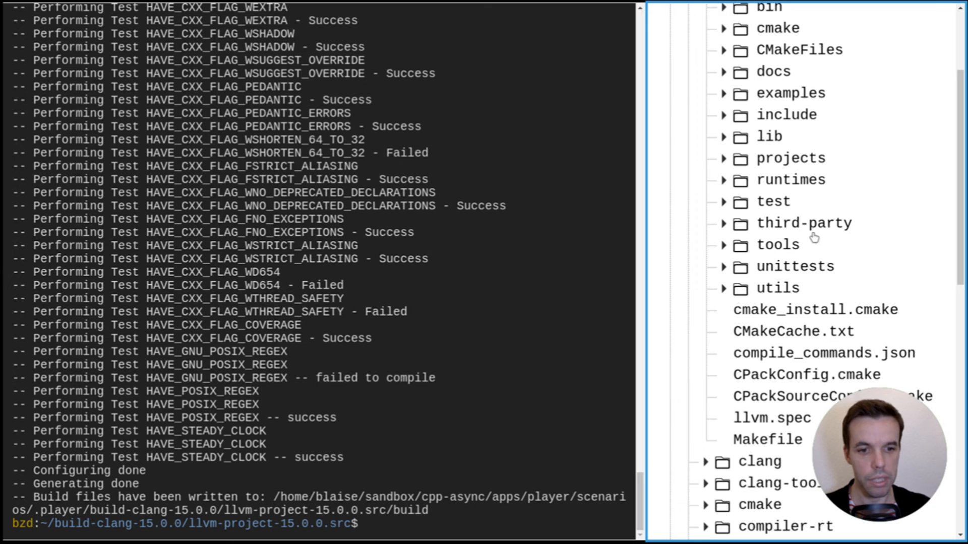
{"action": "scroll", "scroll_direction": "down", "scroll_amount": 3}
{"action": "type", "text": "cd build"}
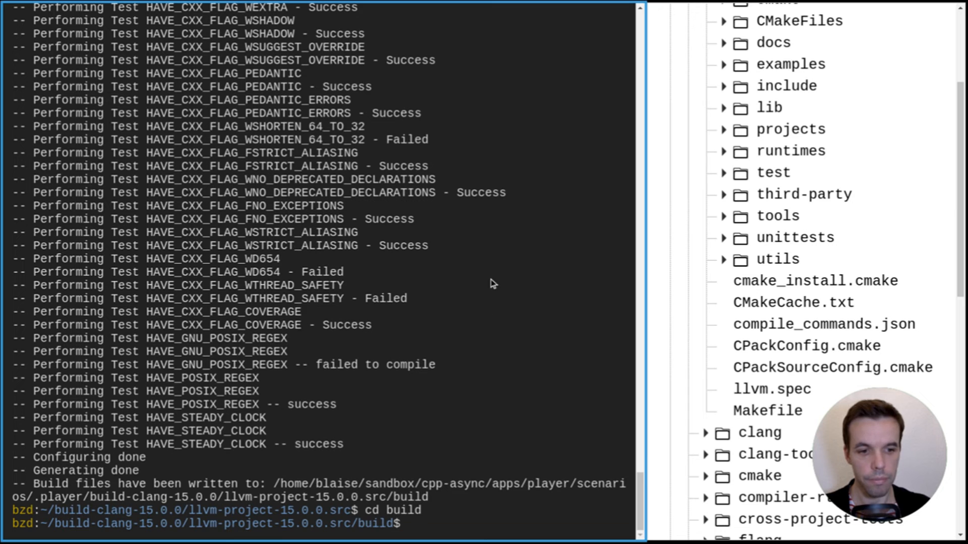
- Run make in the build directory until all targets, including compiler-rt, reach 100%
{"action": "type", "text": "mak"}
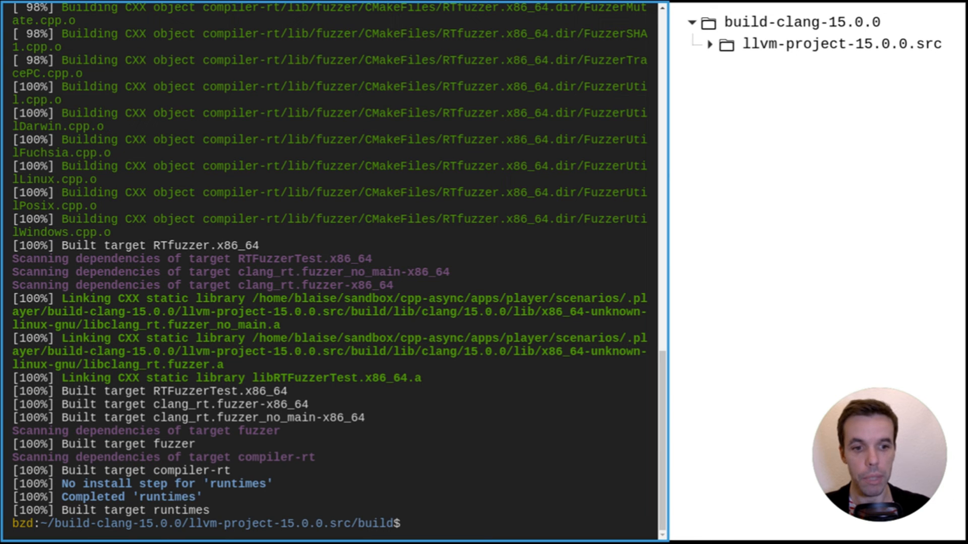
- Run make install to copy the toolchain into the new llvm-project-15.0.0 folder
{"action": "type", "text": "make instal"}
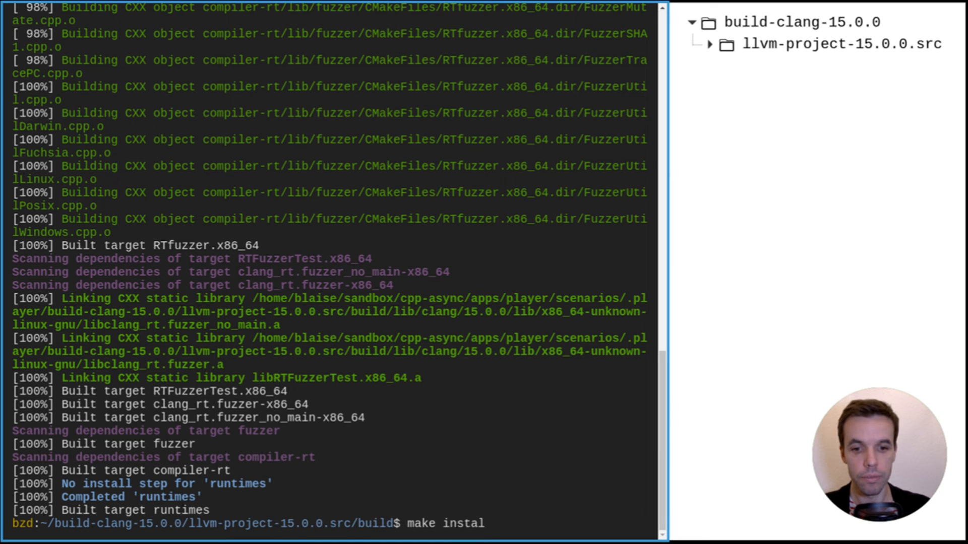
{"action": "type", "text": "l"}
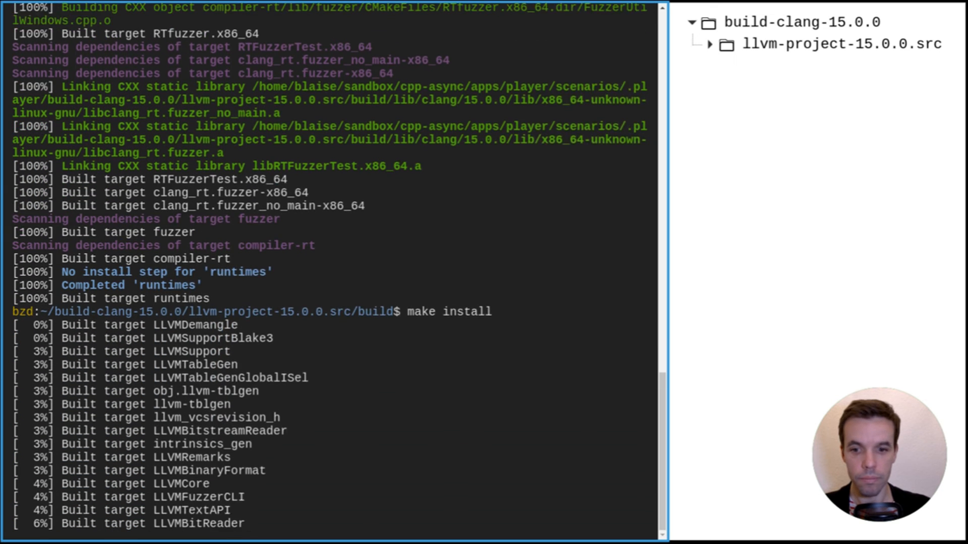
{"action": "scroll", "scroll_direction": "down", "scroll_amount": 3}
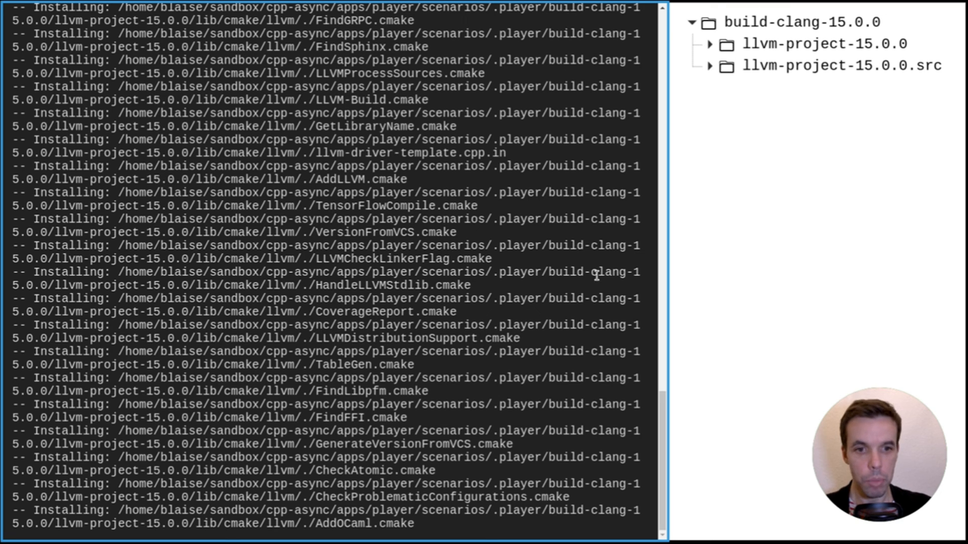
- Browse llvm-project-15.0.0/bin in the file tree to check the installed clang binaries
{"action": "left_click", "coordinate": [709, 44]}
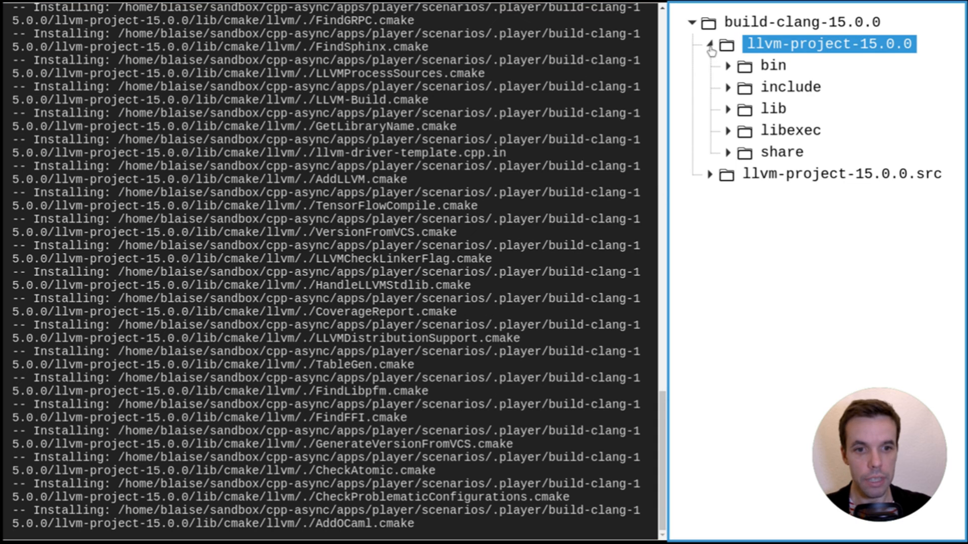
{"action": "left_click", "coordinate": [728, 66]}
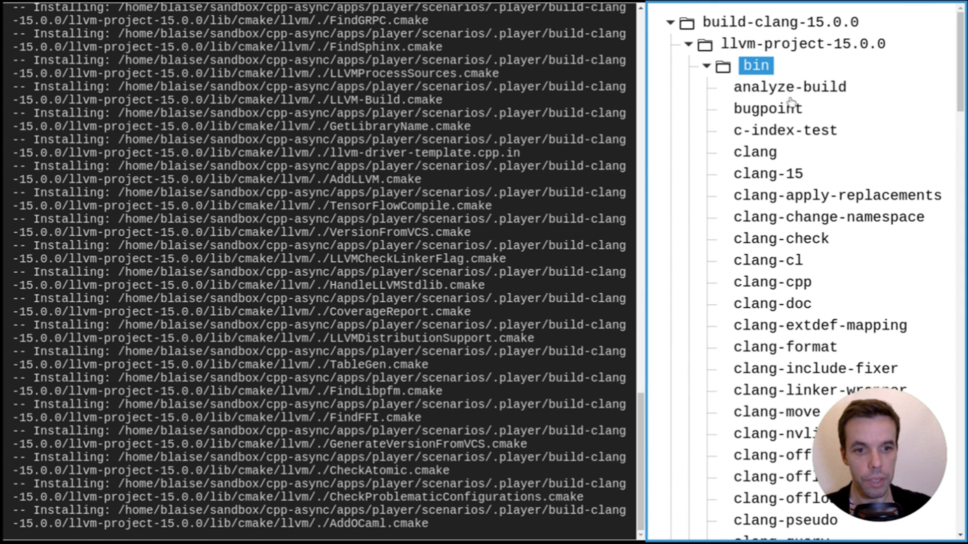
{"action": "scroll", "scroll_direction": "down", "scroll_amount": 3}
{"action": "type", "text": "cd .."}
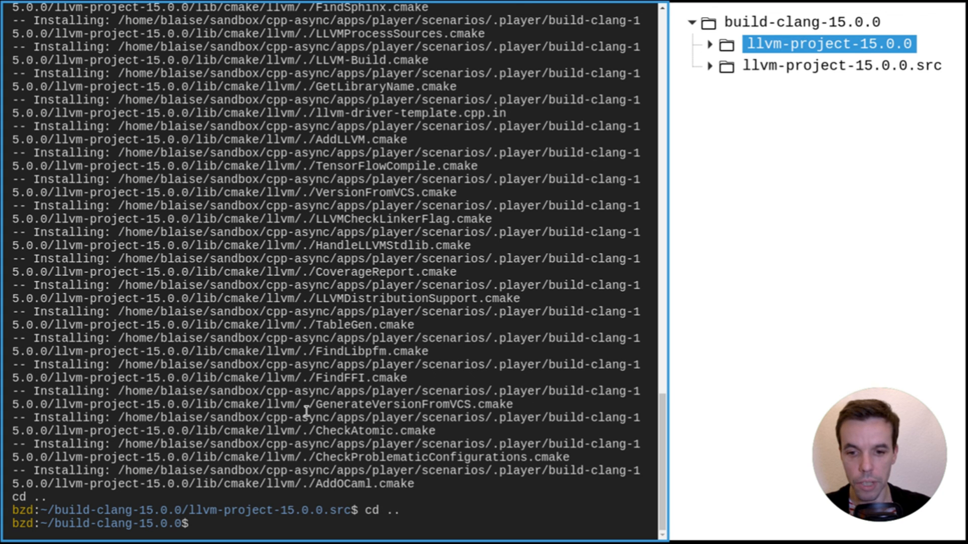
- Archive llvm-project-15.0.0 into llvm-project-15.0.0.tar.xz with tar -cvJf
{"action": "type", "text": "tar -cvJf llvm-projec"}
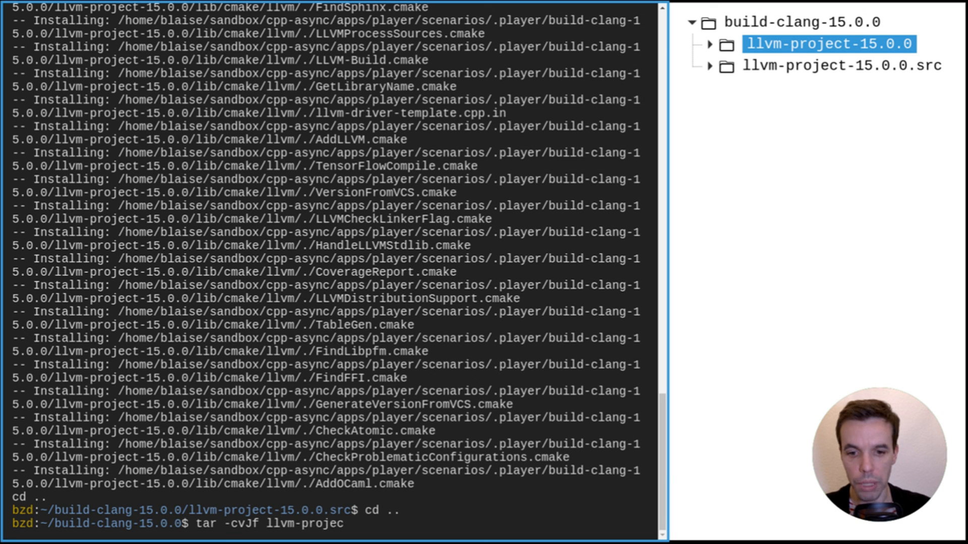
{"action": "type", "text": "t-15.0.0.tar.xz llv"}
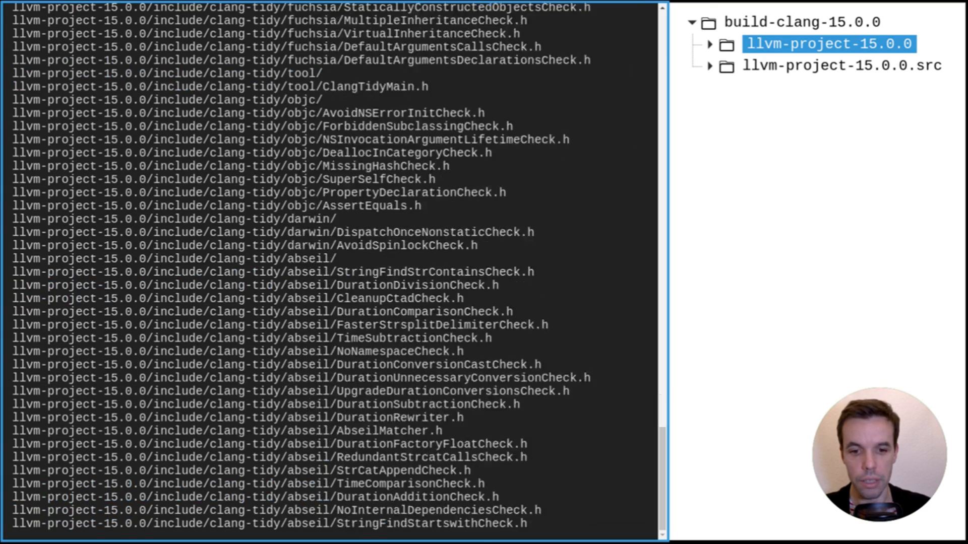
{"action": "scroll", "scroll_direction": "down", "scroll_amount": 3}
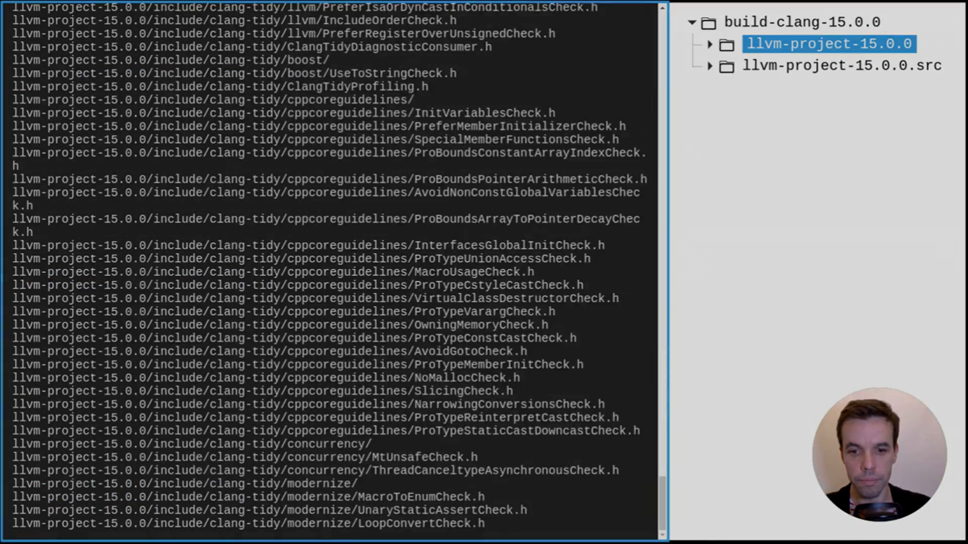